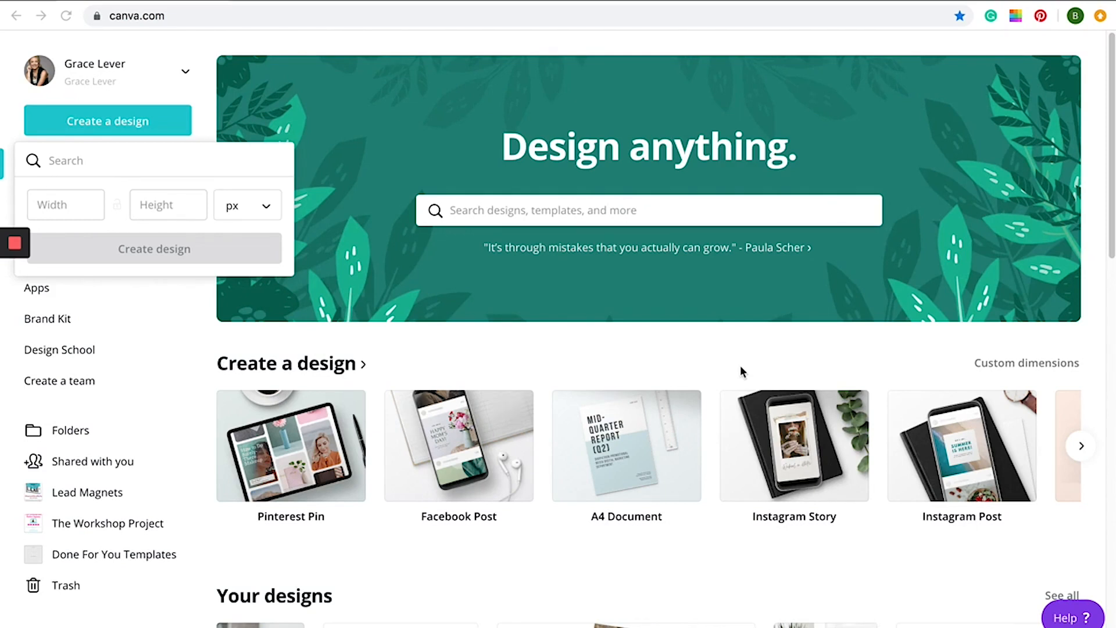
pyautogui.moveTo(163, 130)
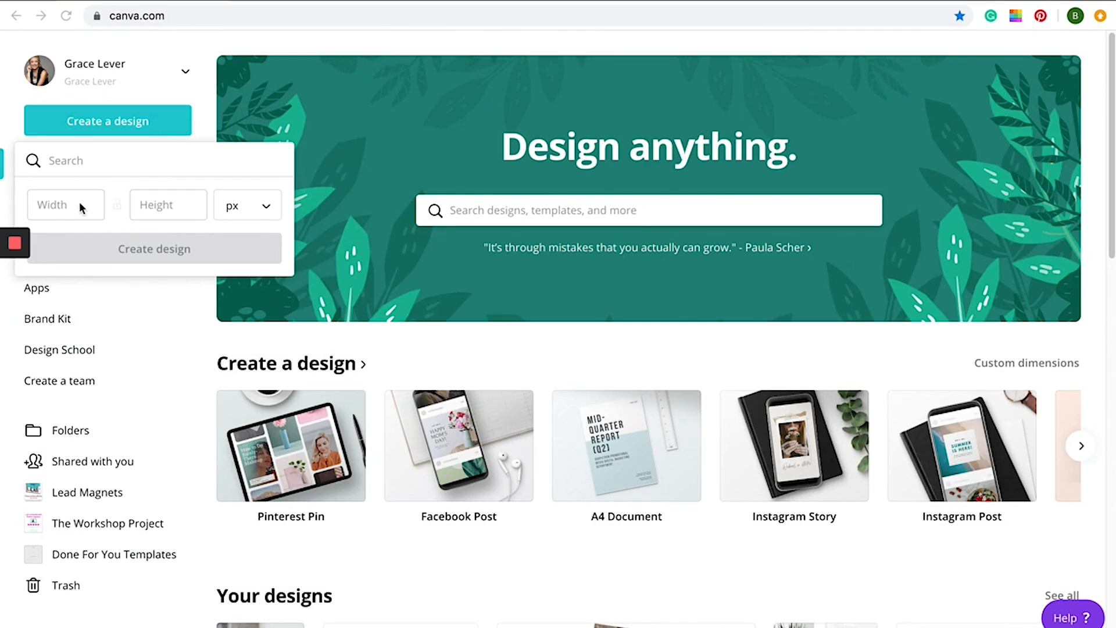
# Step: Create a new custom design sized 1980 by 1080 px from the Canva home page
pyautogui.click(65, 205)
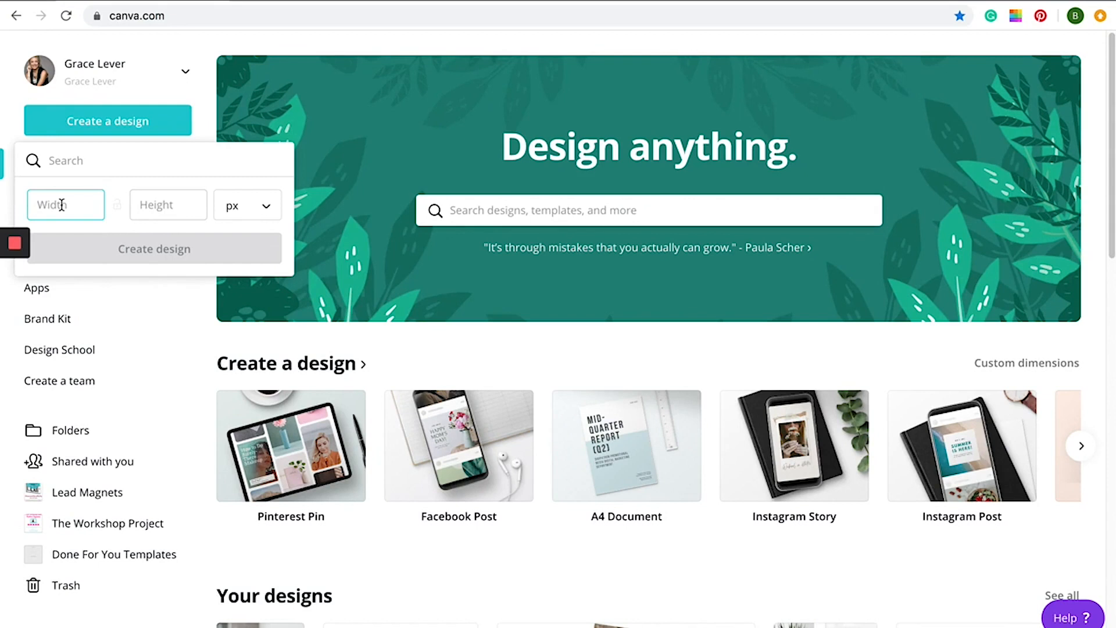
pyautogui.write('198')
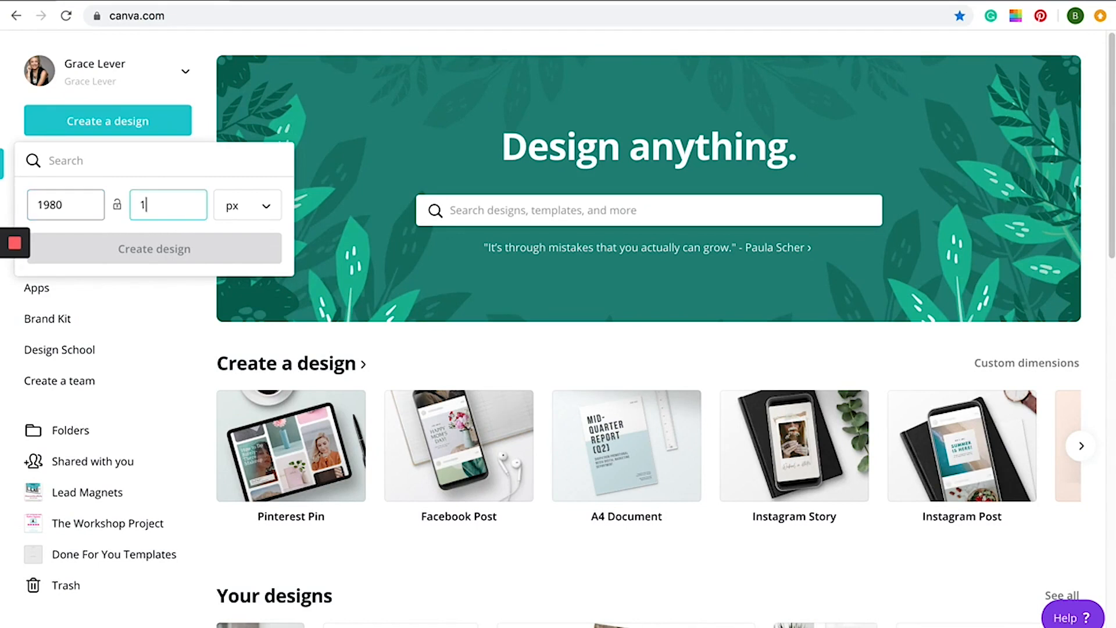
pyautogui.write('080')
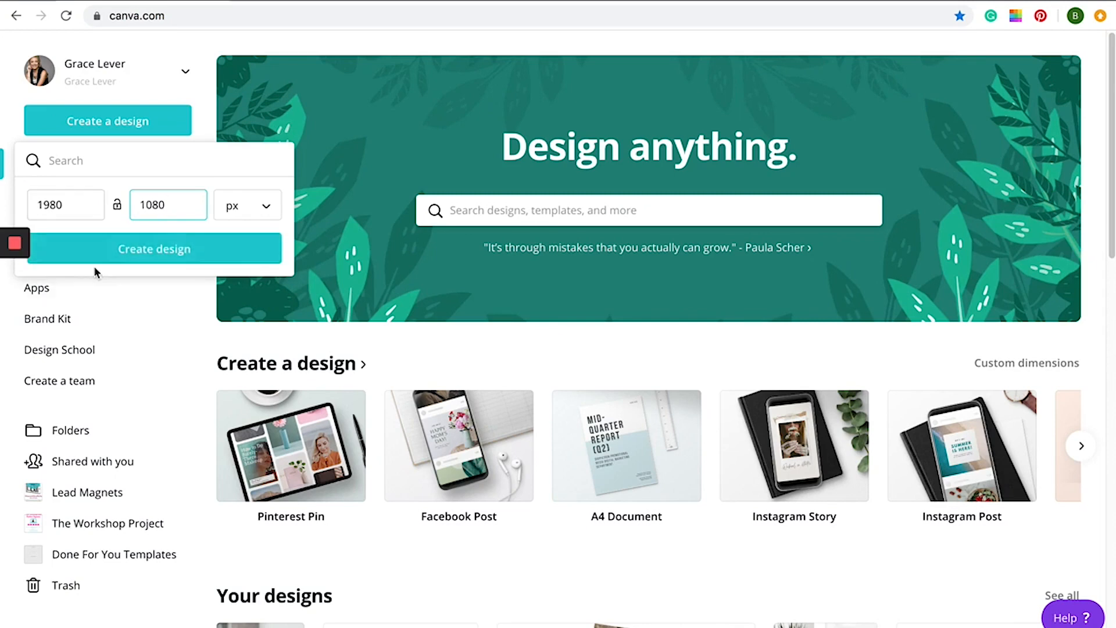
pyautogui.click(155, 249)
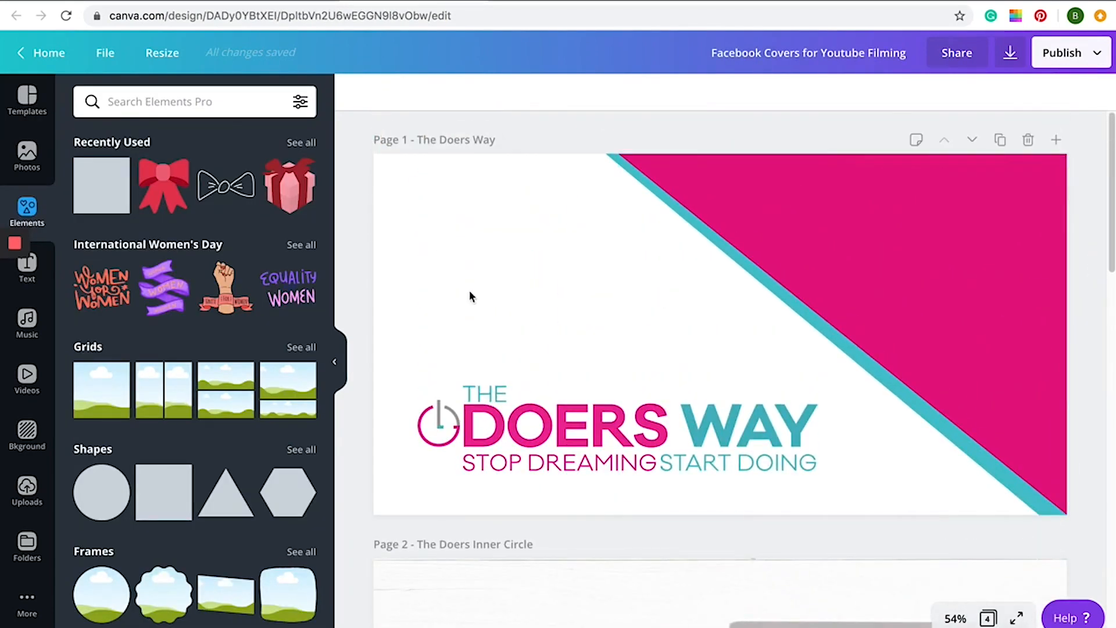
pyautogui.moveTo(365, 257)
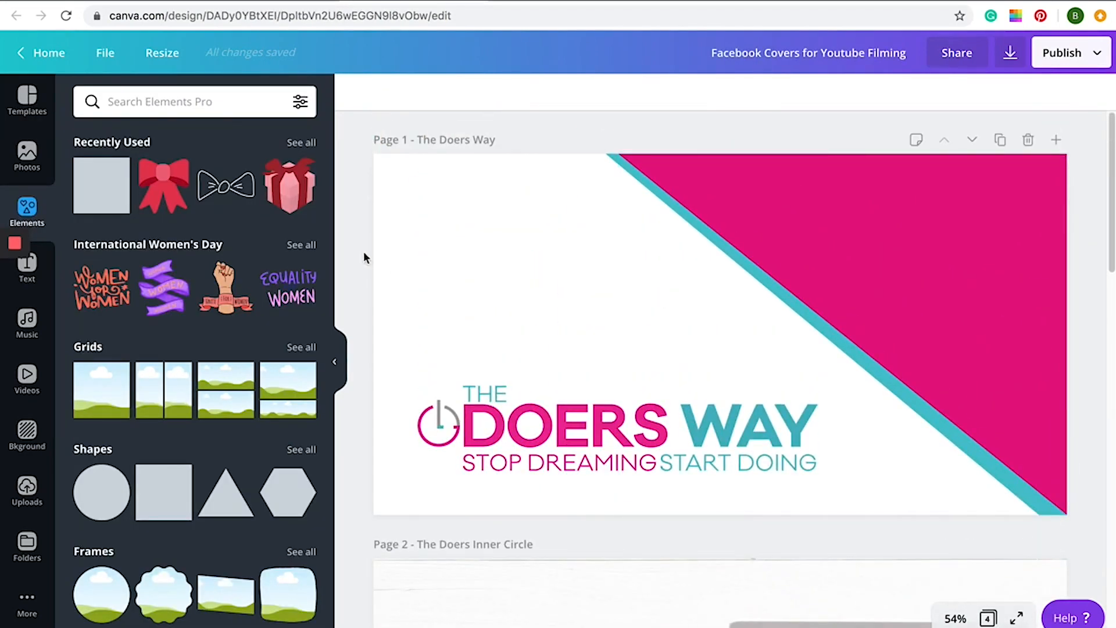
# Step: Scroll through the design's four cover pages, from The Doers Way to Virtual Diamond Doers
pyautogui.scroll(-3)
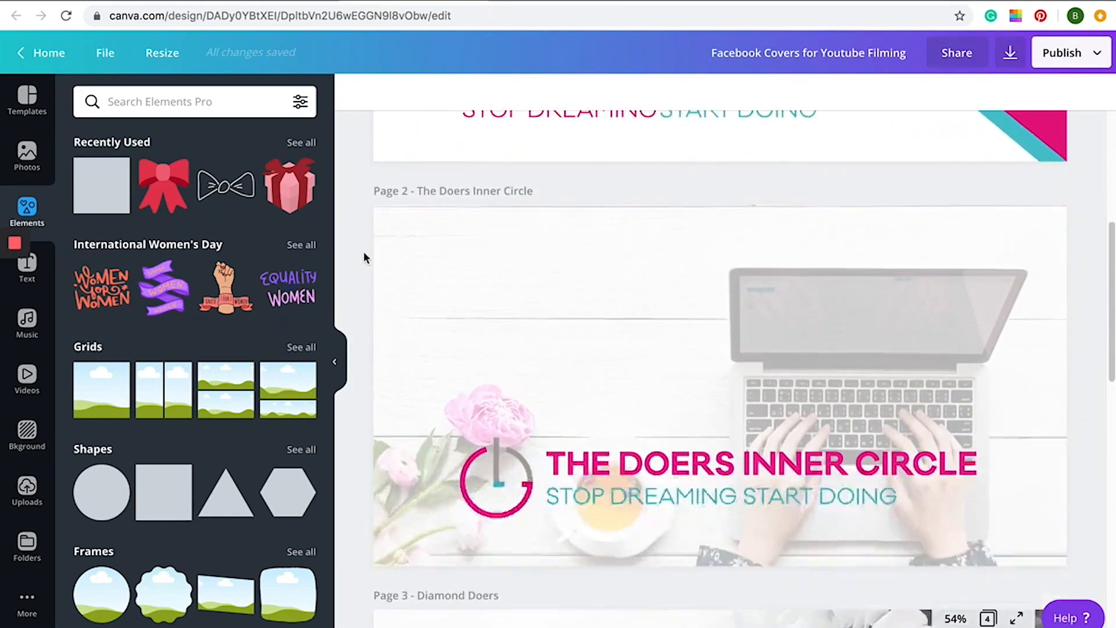
pyautogui.scroll(-3)
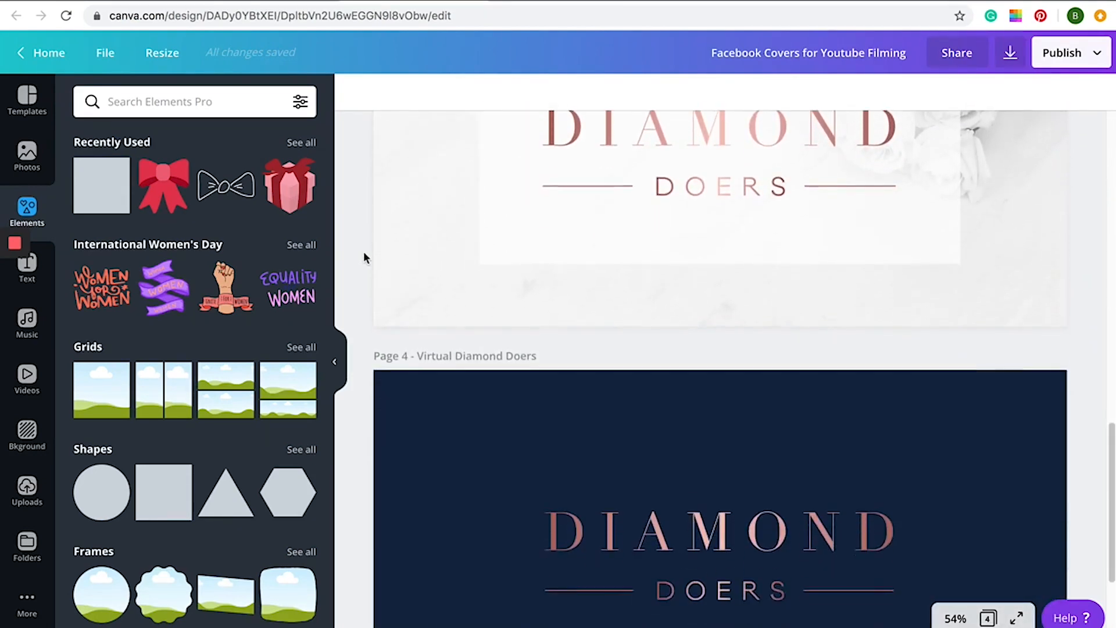
pyautogui.scroll(-3)
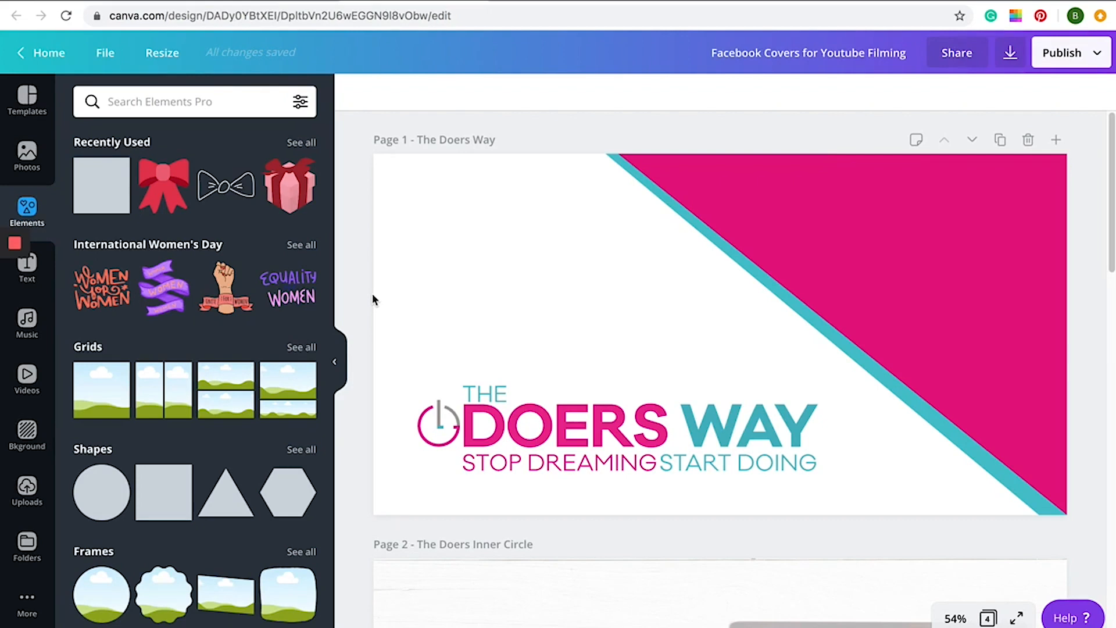
pyautogui.moveTo(560, 288)
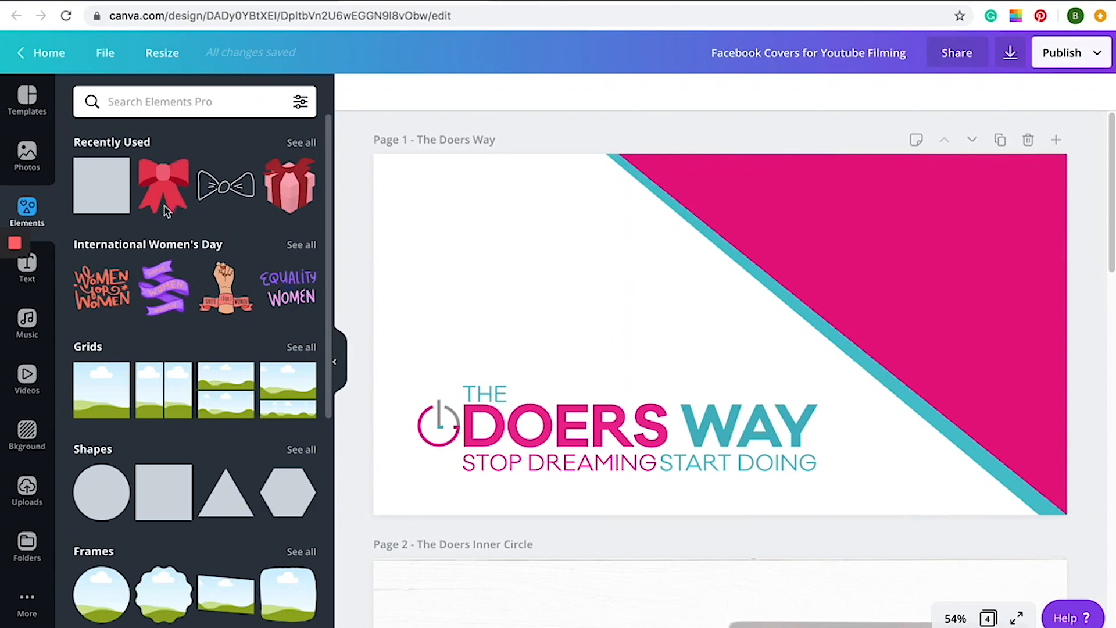
# Step: Show all shape elements, then select The Doers Way cover's white background
pyautogui.click(300, 449)
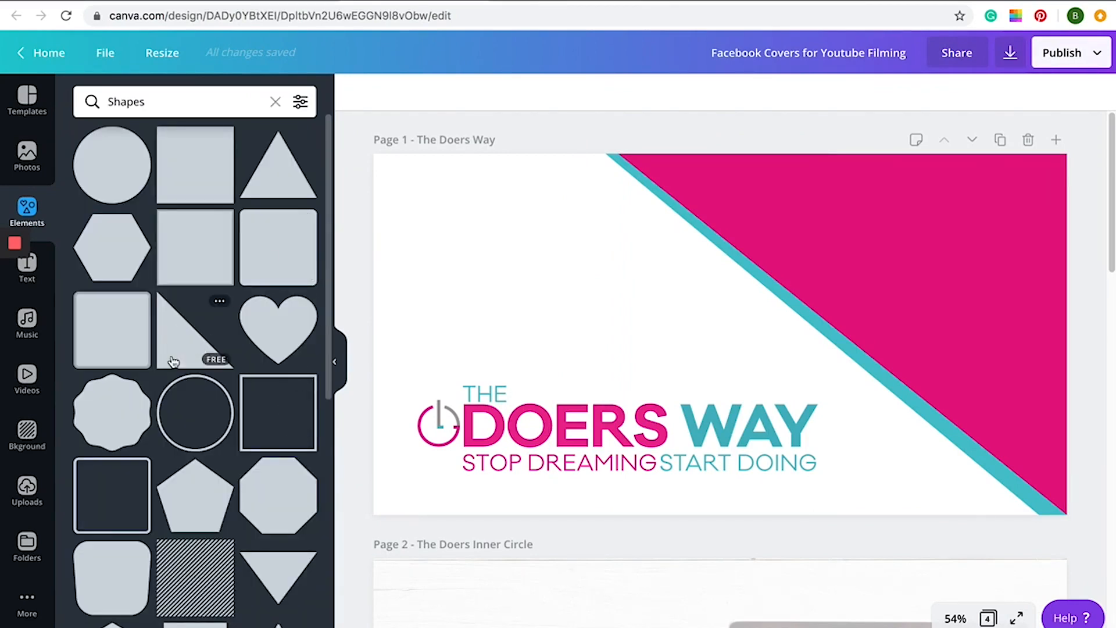
pyautogui.moveTo(388, 475)
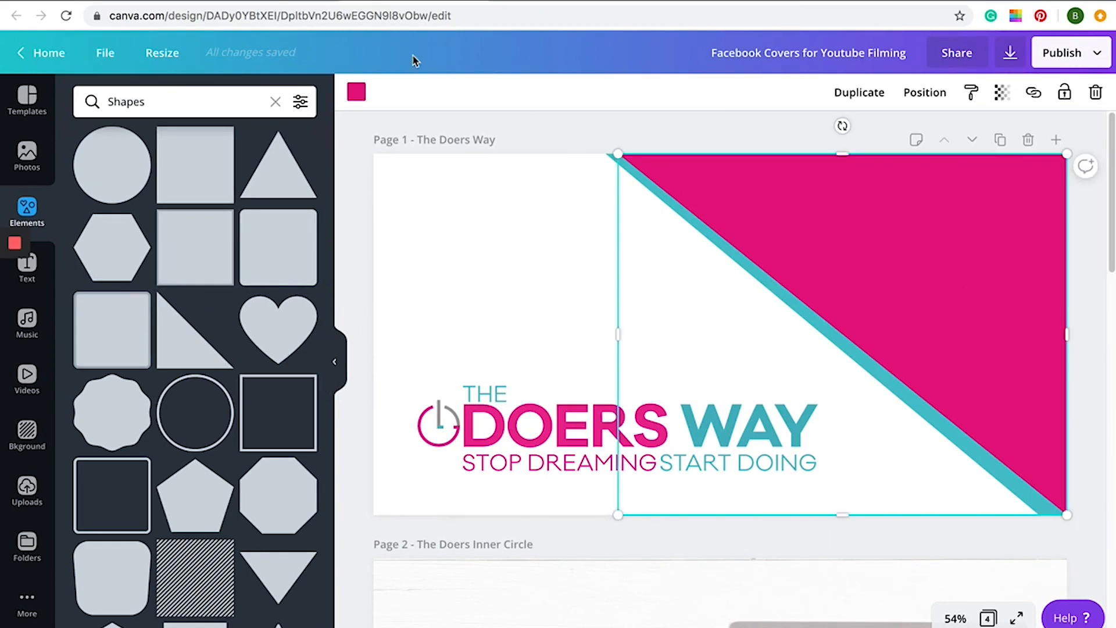
pyautogui.moveTo(495, 263)
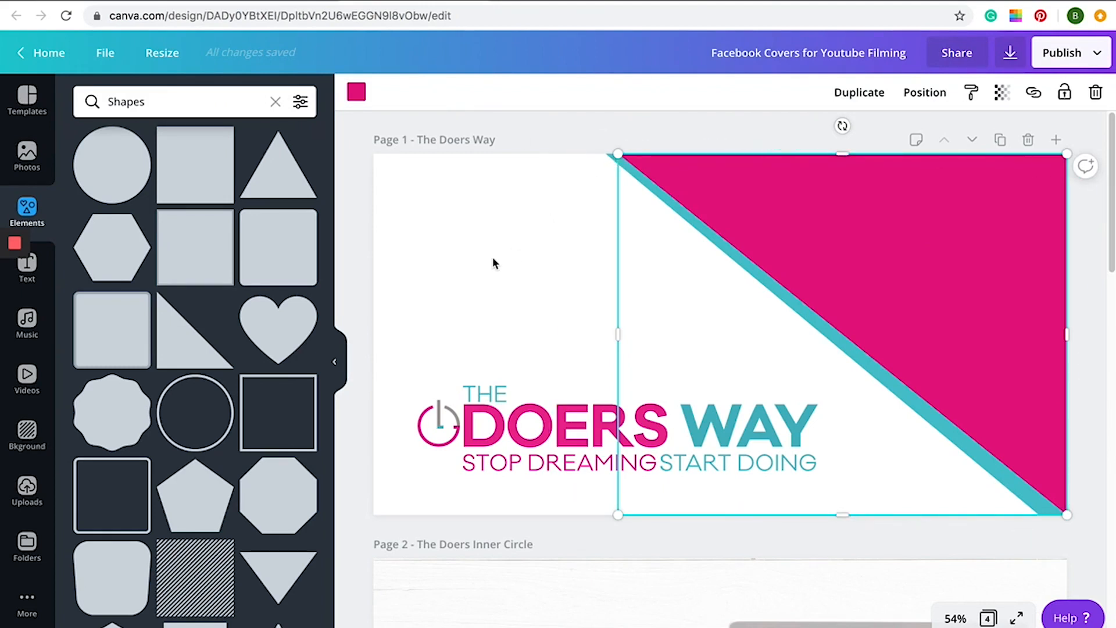
pyautogui.click(515, 307)
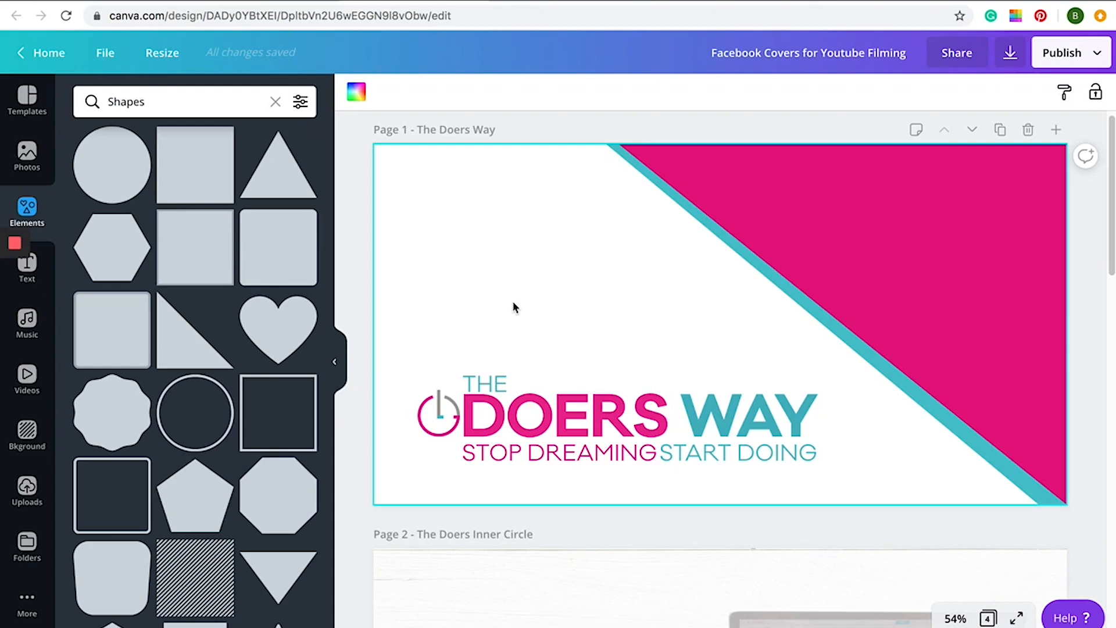
# Step: Move to The Doers Inner Circle page and select its logo group
pyautogui.scroll(-3)
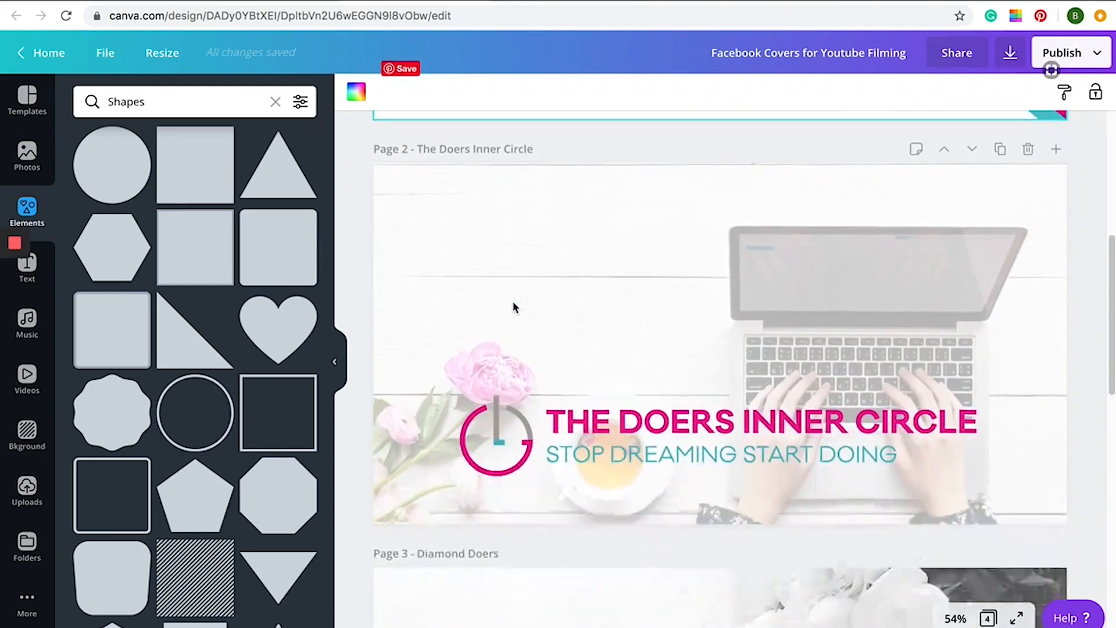
pyautogui.scroll(-3)
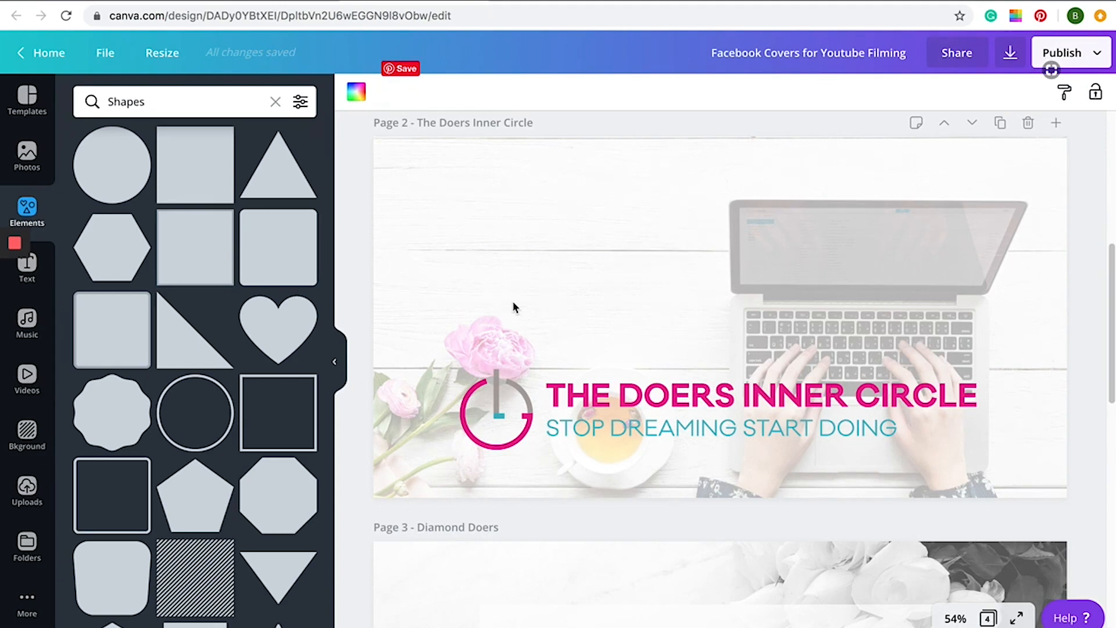
pyautogui.click(634, 398)
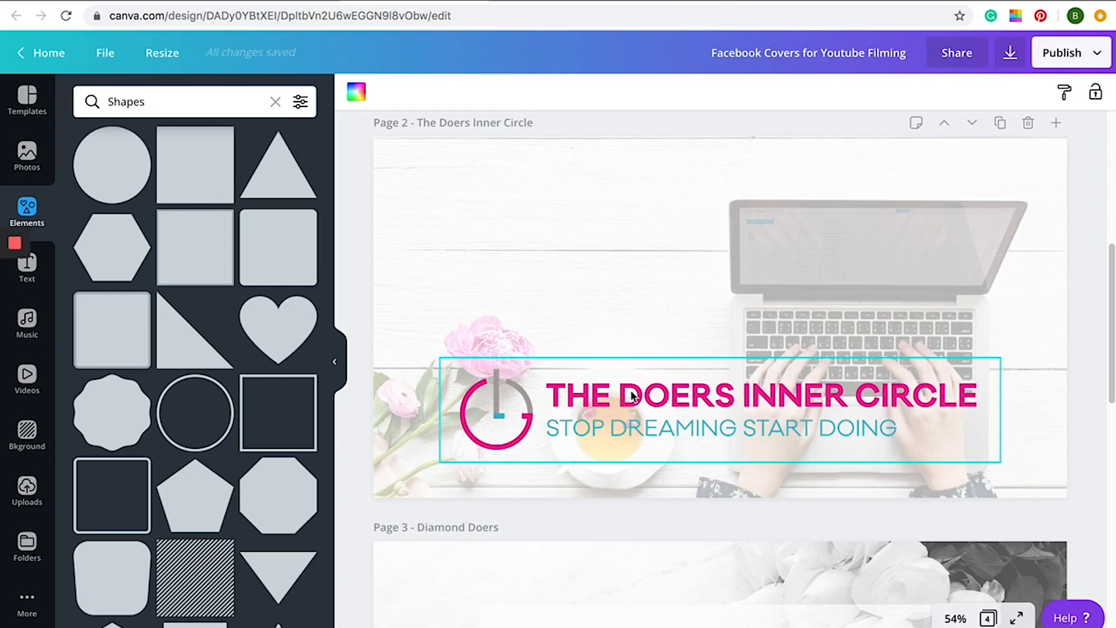
pyautogui.moveTo(690, 431)
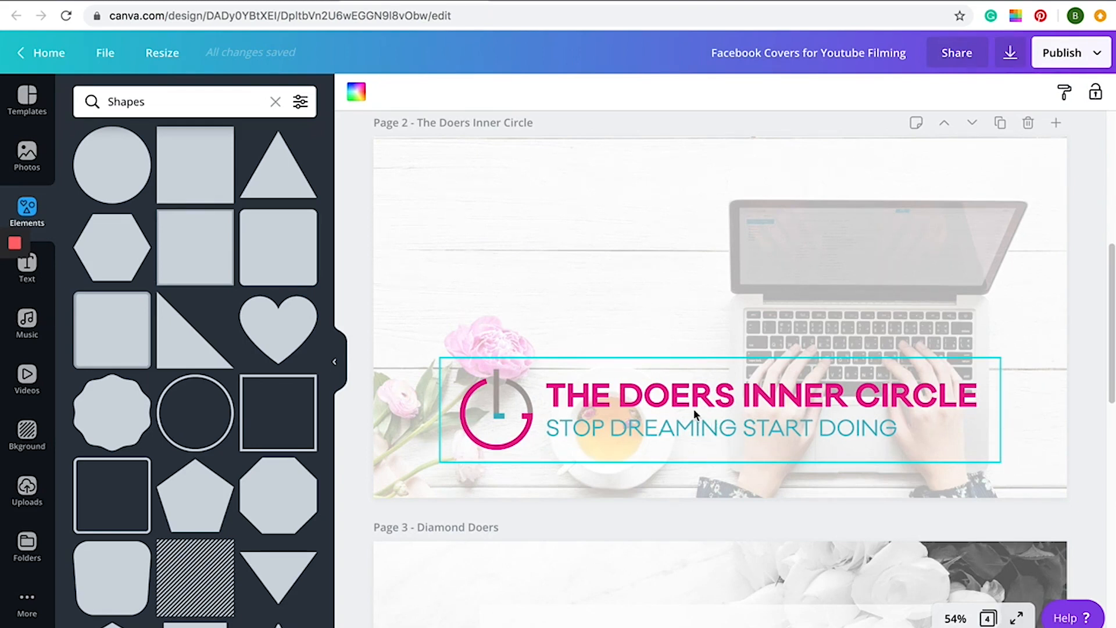
pyautogui.click(625, 282)
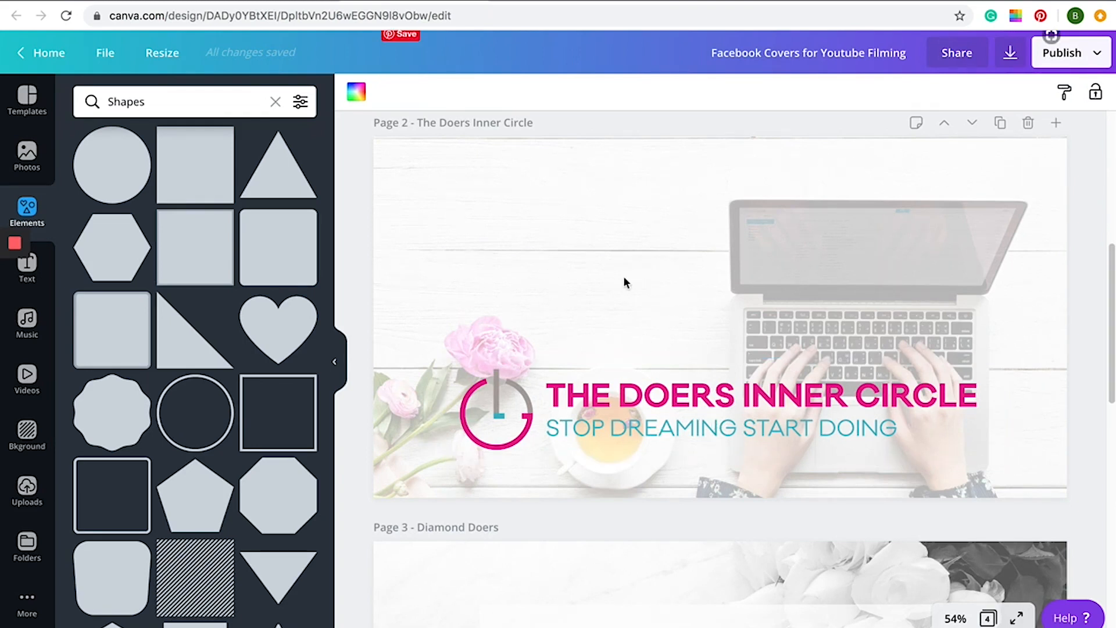
# Step: Select the faded desk photo and show its transparency setting
pyautogui.click(275, 102)
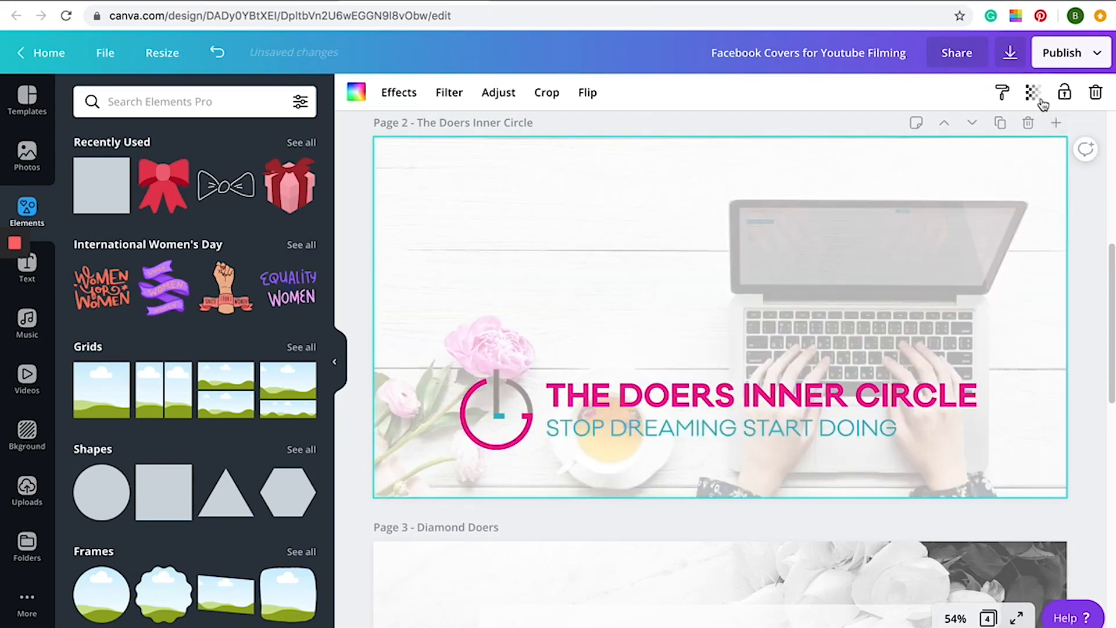
pyautogui.click(1034, 93)
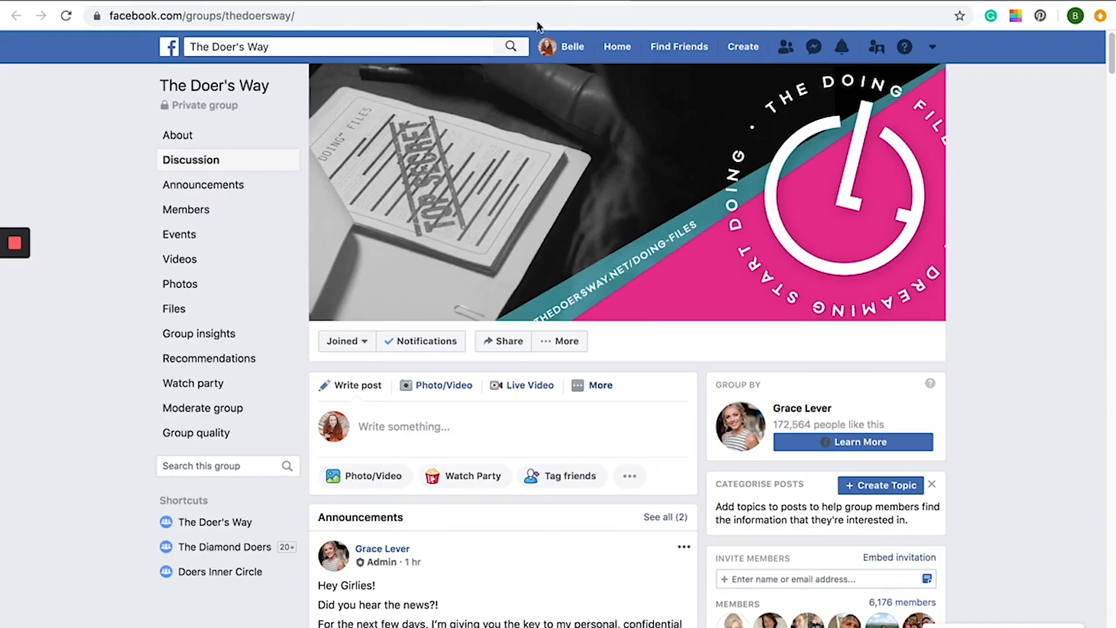
pyautogui.moveTo(536, 127)
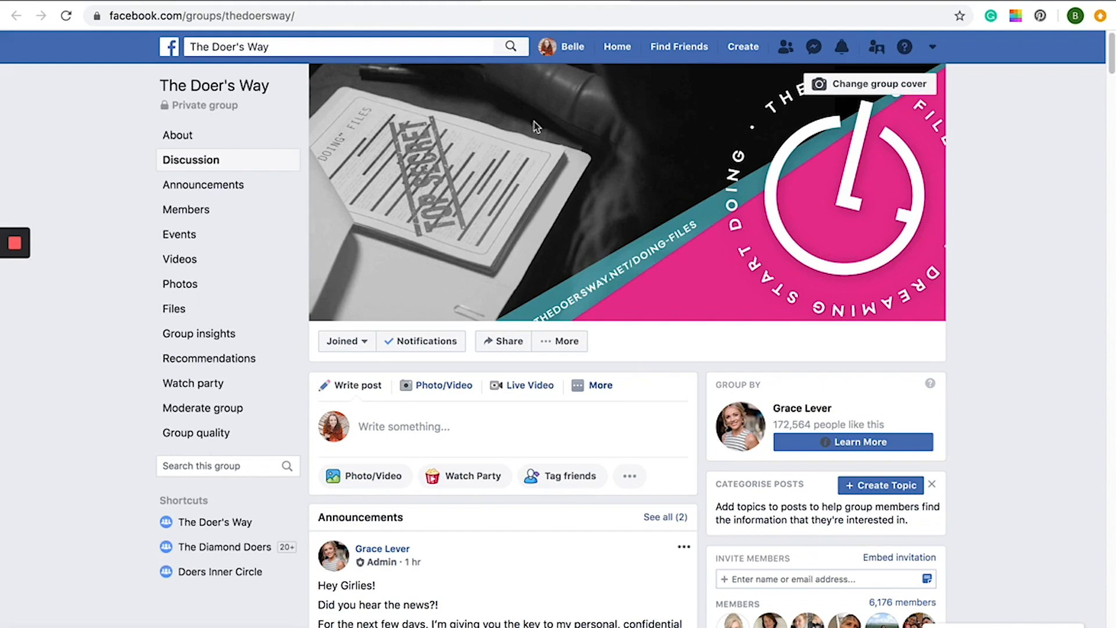
pyautogui.moveTo(458, 114)
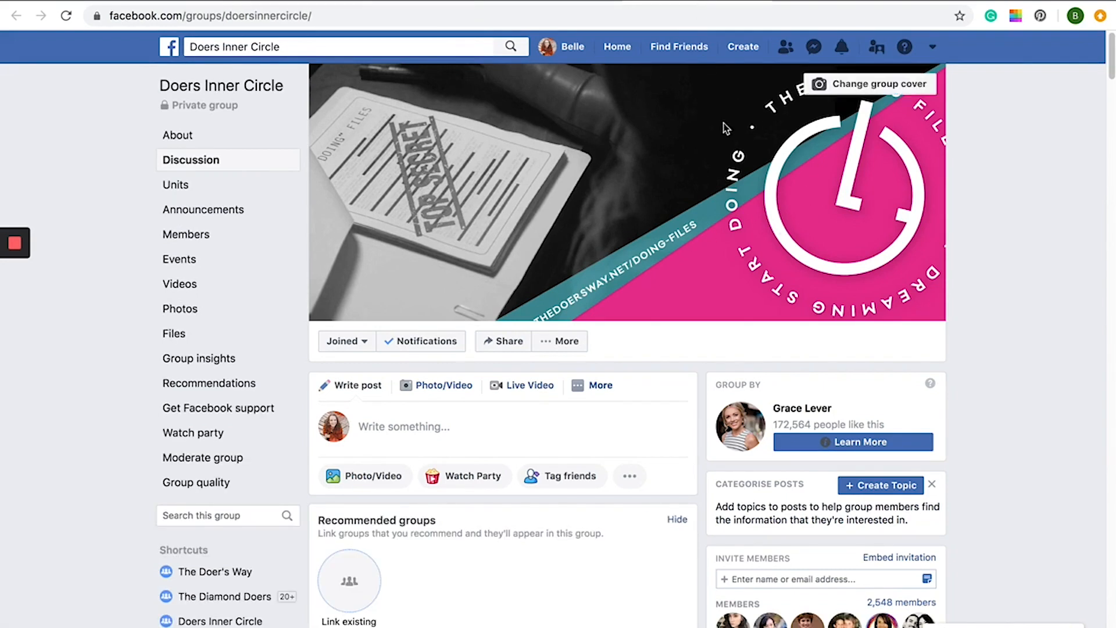
pyautogui.moveTo(754, 196)
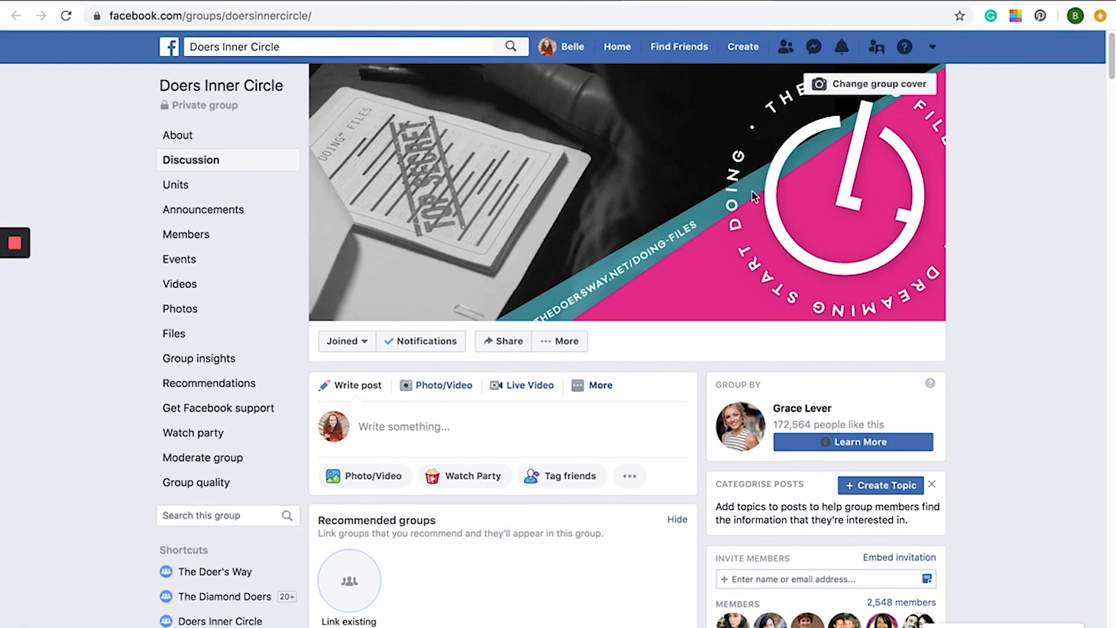
pyautogui.moveTo(442, 129)
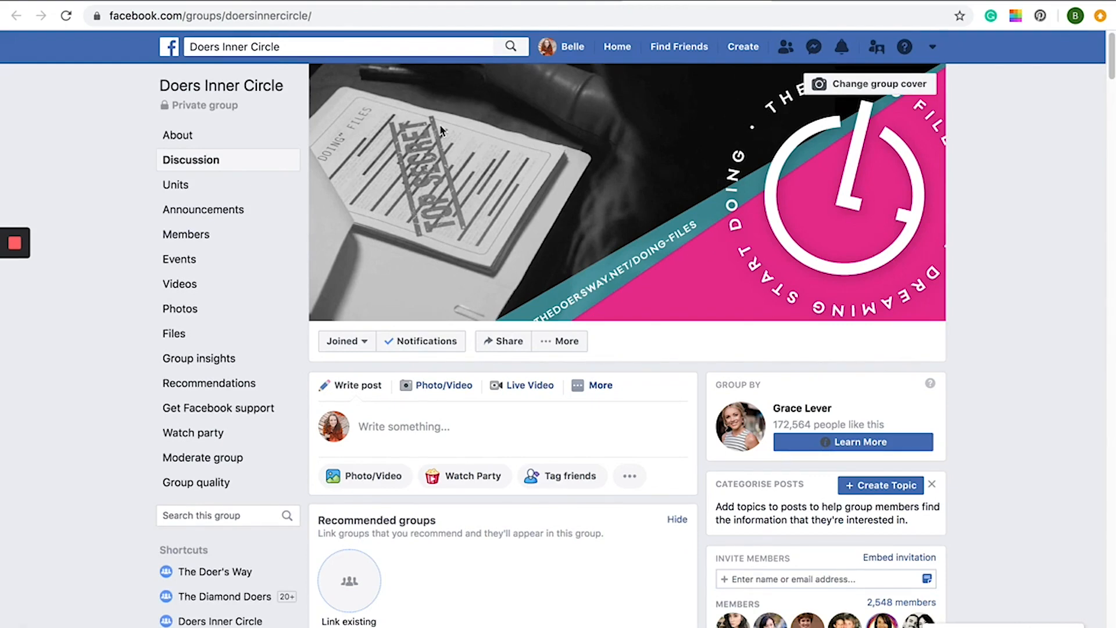
# Step: Scroll the Doers Inner Circle Facebook group page to view its cover in use
pyautogui.scroll(-3)
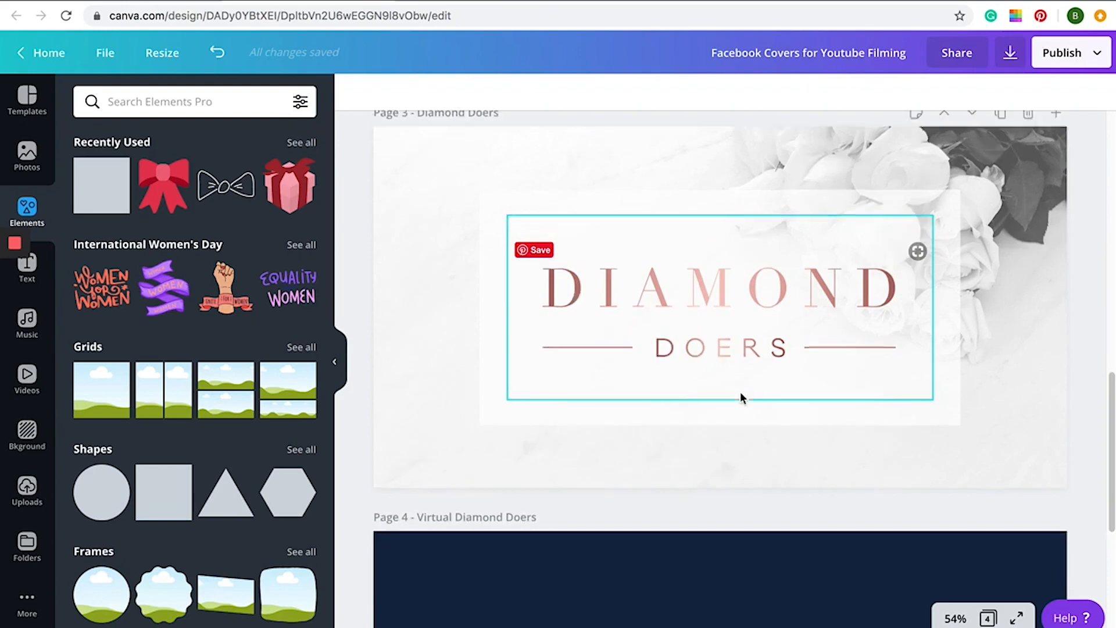
# Step: Scroll past Virtual Diamond Doers and back to the Diamond Doers cover page
pyautogui.scroll(-3)
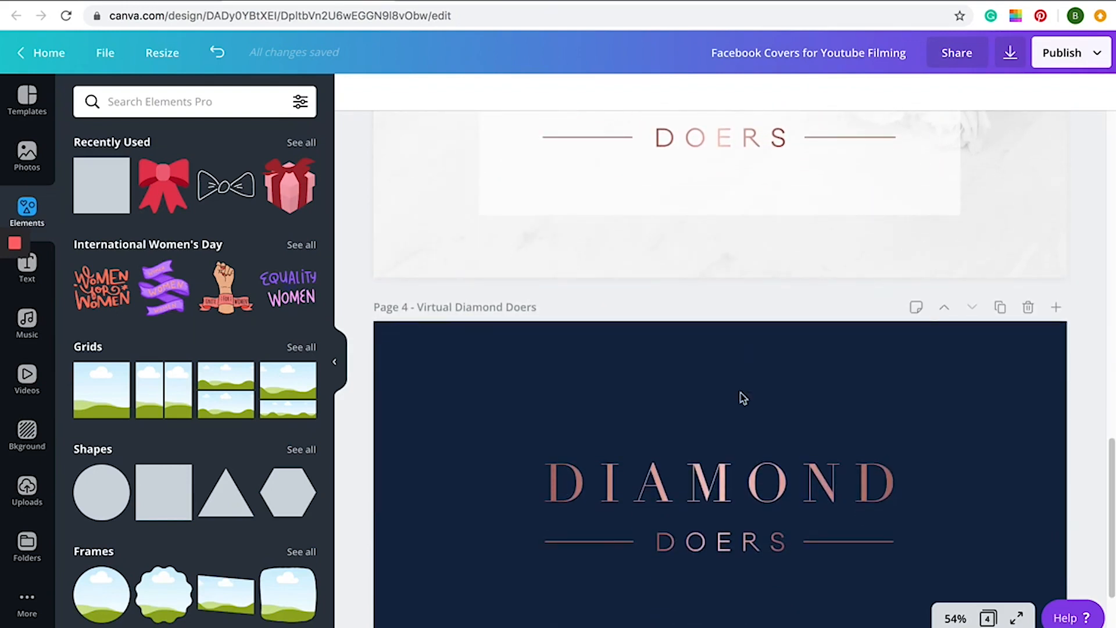
pyautogui.scroll(3)
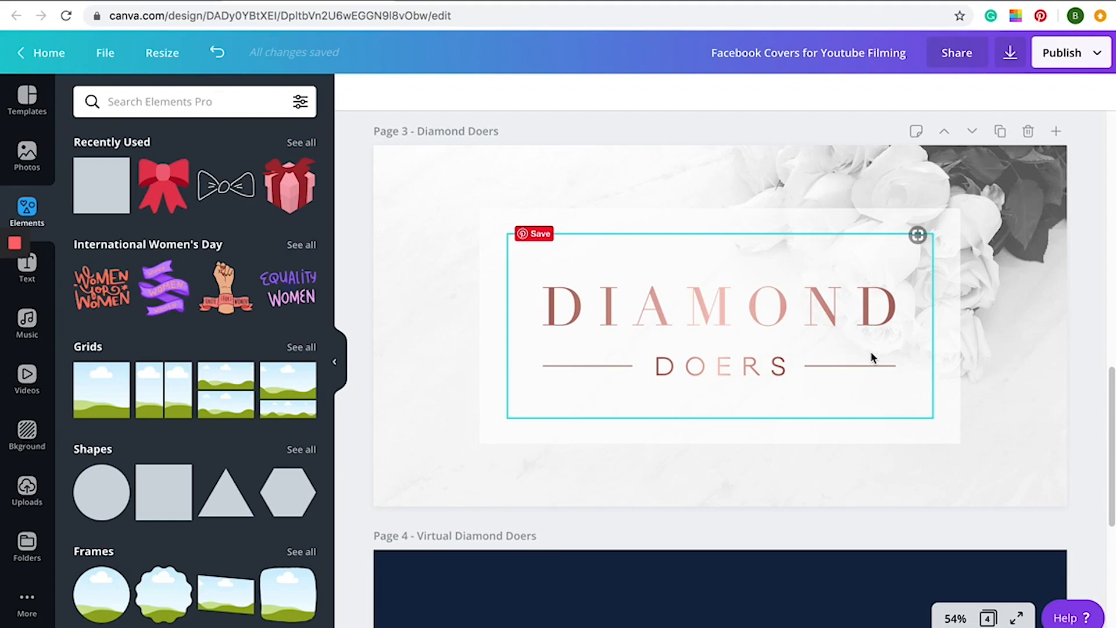
# Step: Show the transparency setting (70) of the white panel behind the Diamond Doers title
pyautogui.scroll(-3)
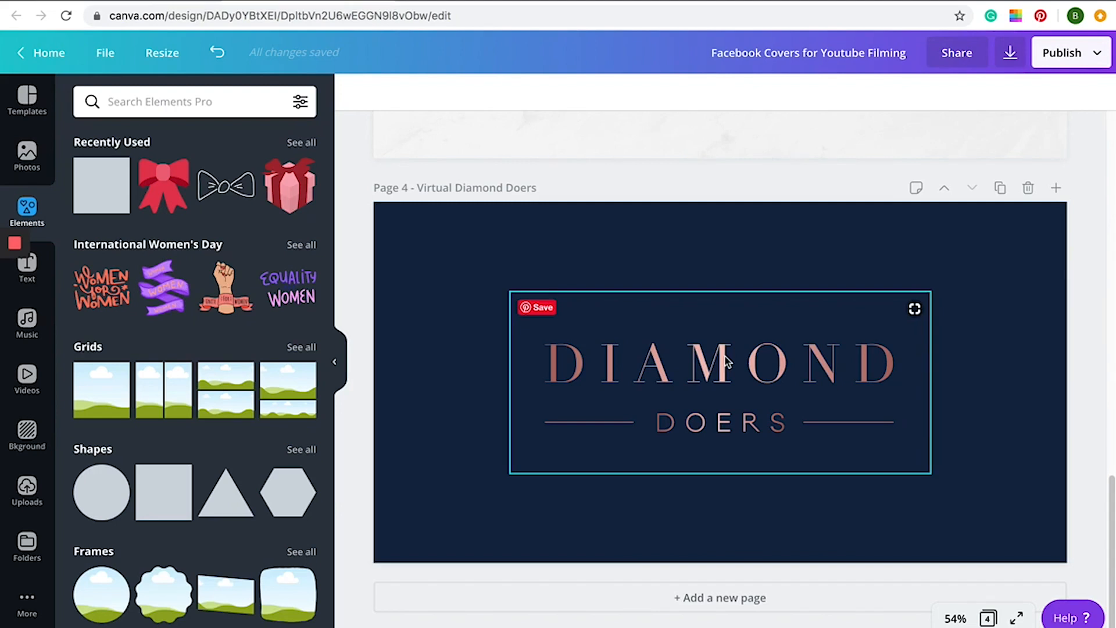
pyautogui.moveTo(670, 442)
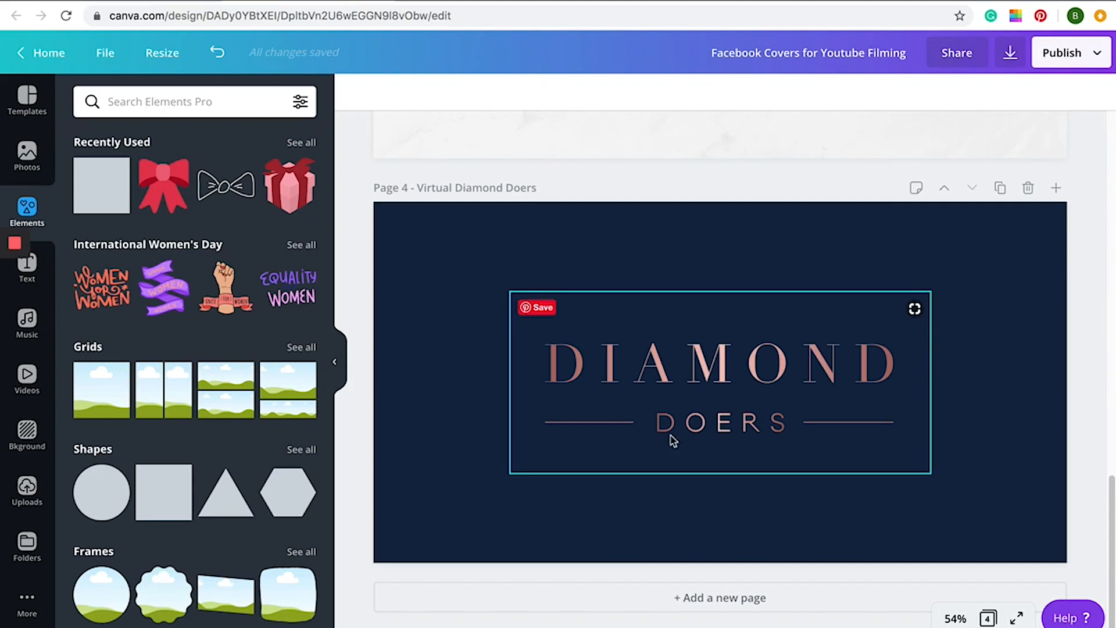
pyautogui.moveTo(632, 370)
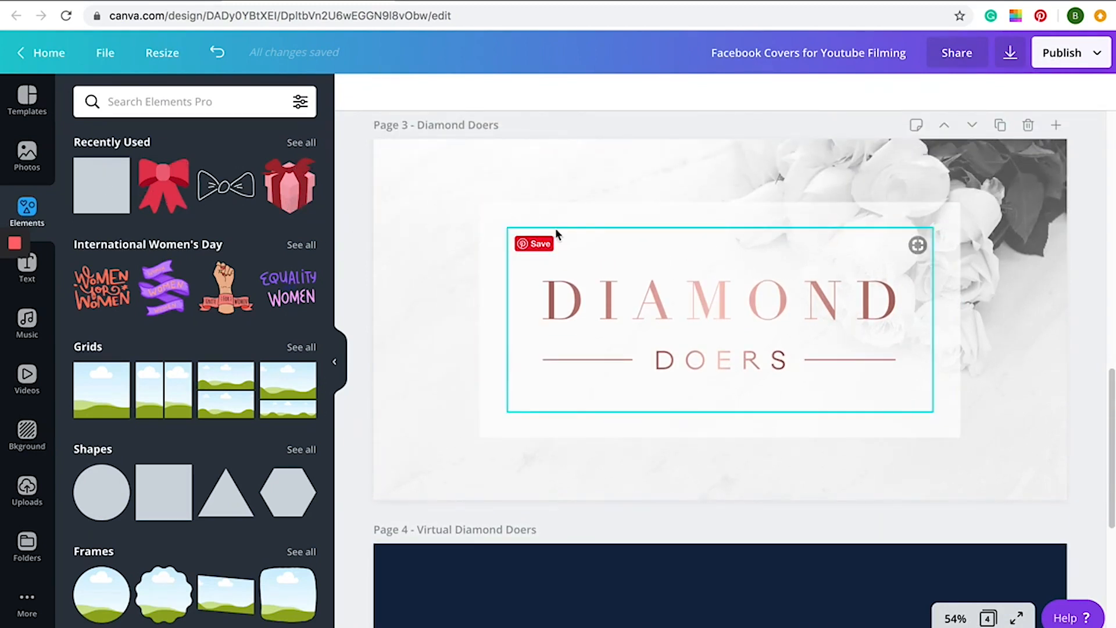
pyautogui.click(1003, 93)
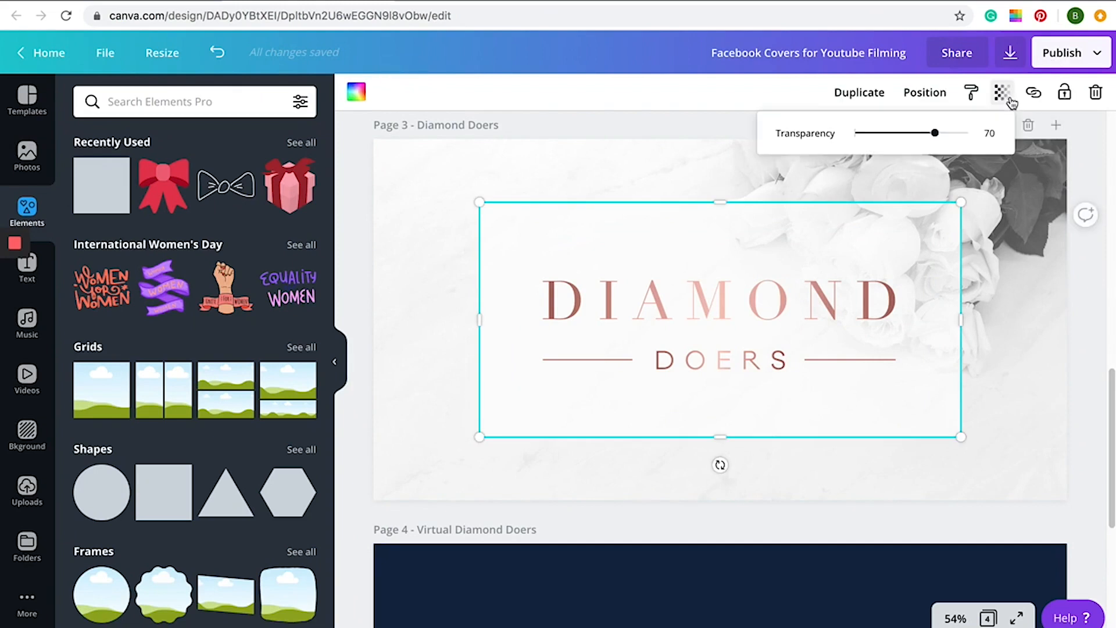
pyautogui.moveTo(997, 149)
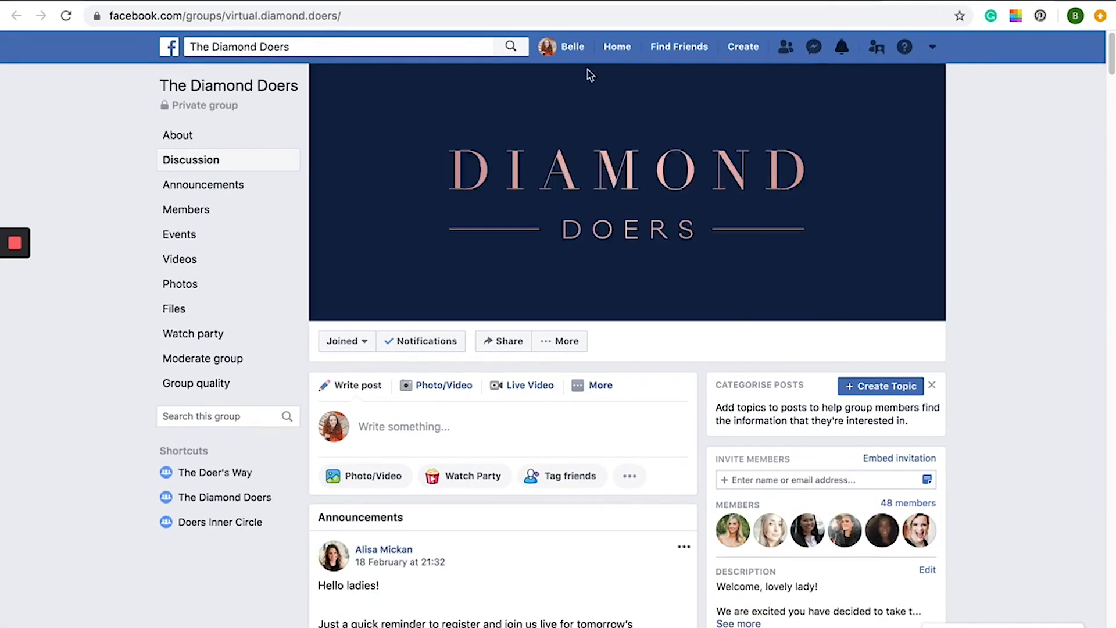
pyautogui.moveTo(688, 119)
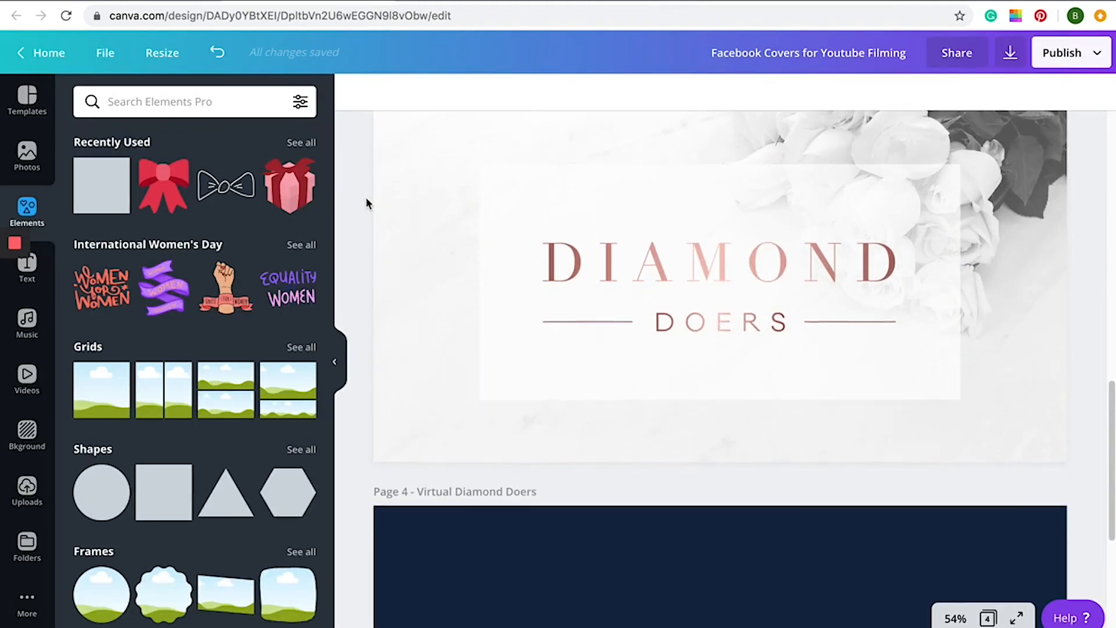
# Step: Scroll down to the navy Virtual Diamond Doers cover on page 4
pyautogui.scroll(-3)
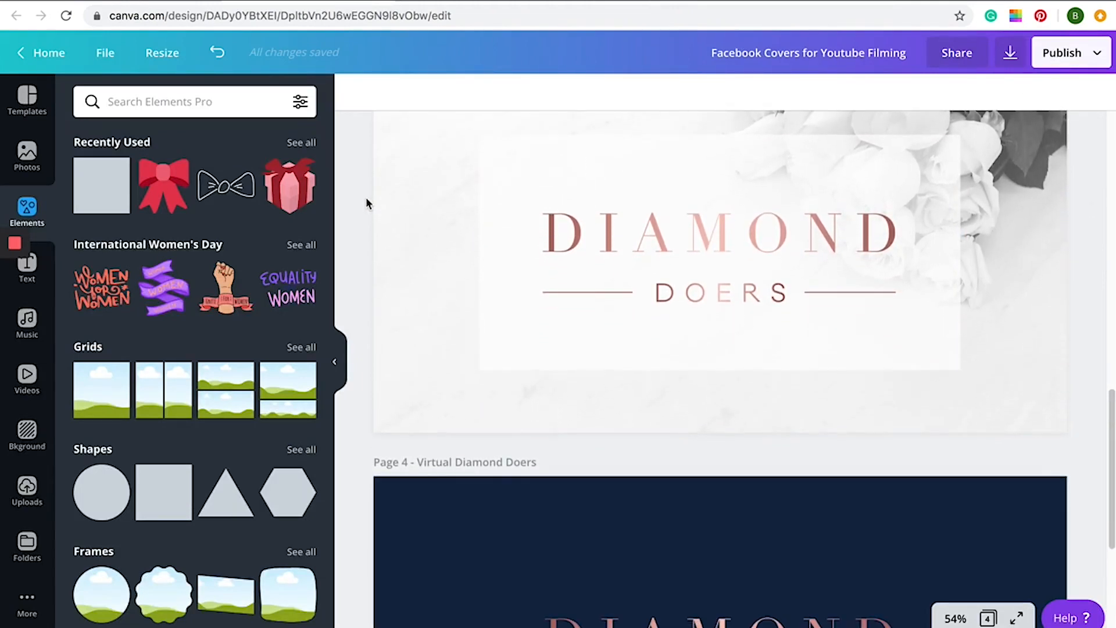
pyautogui.scroll(-3)
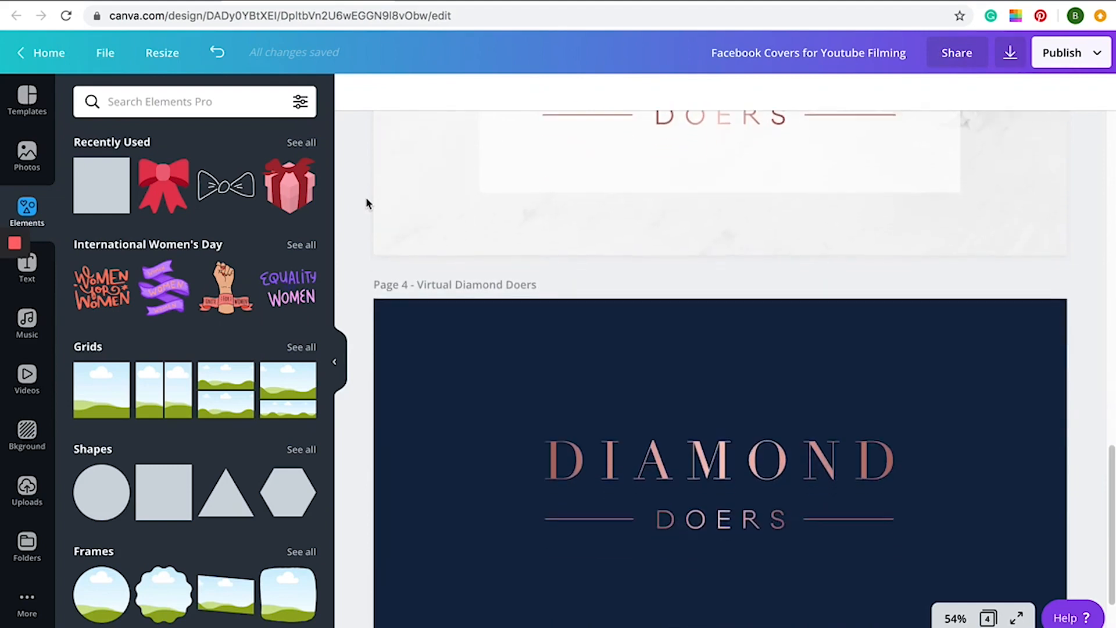
pyautogui.scroll(-3)
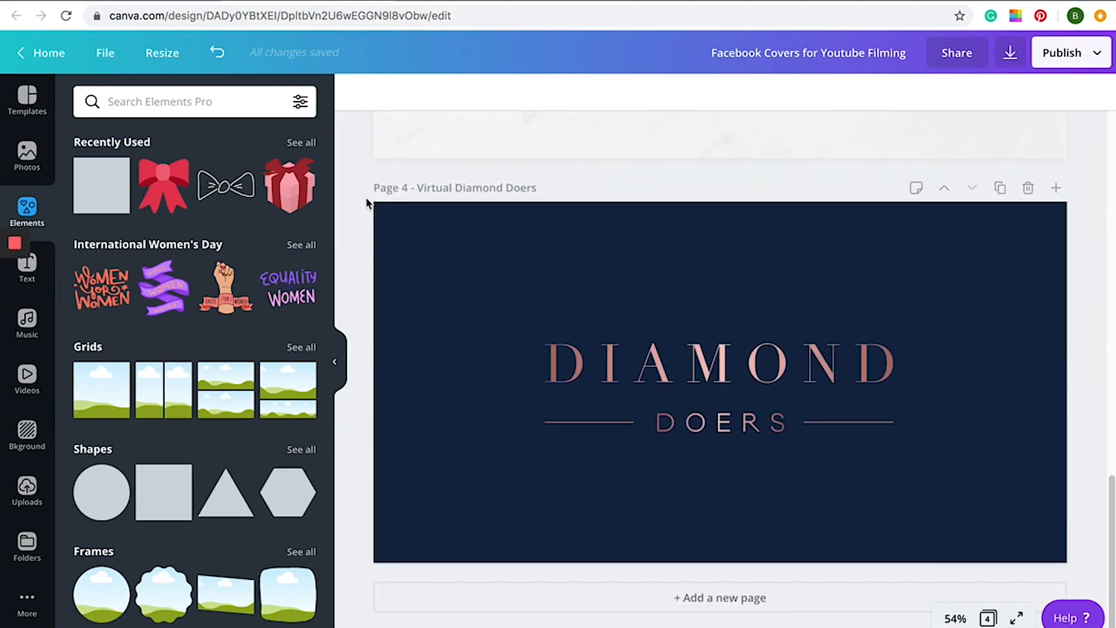